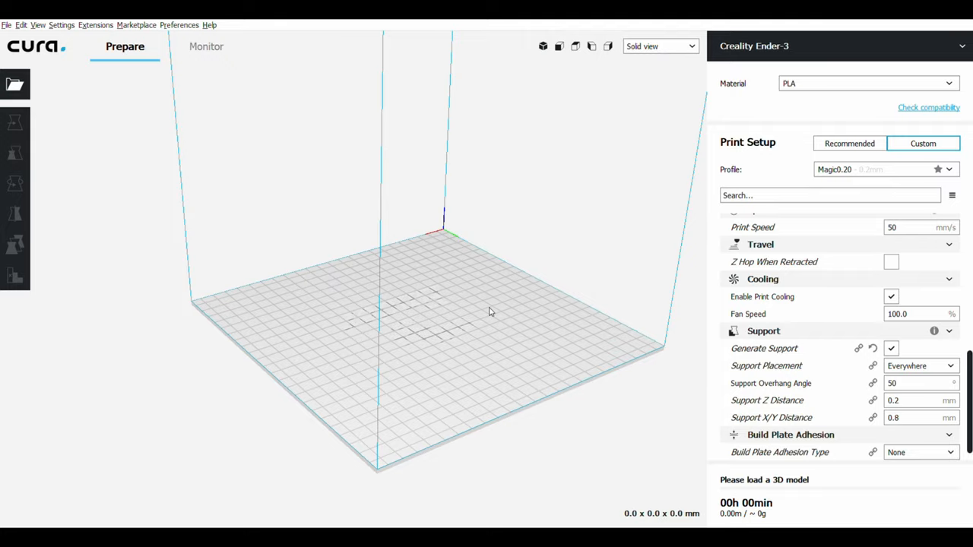
mouse_move(357, 301)
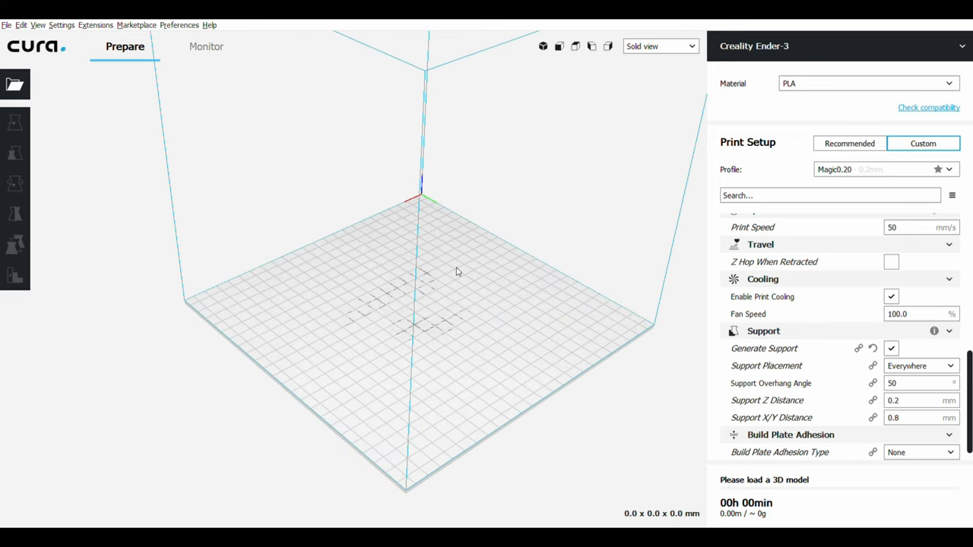
mouse_move(281, 232)
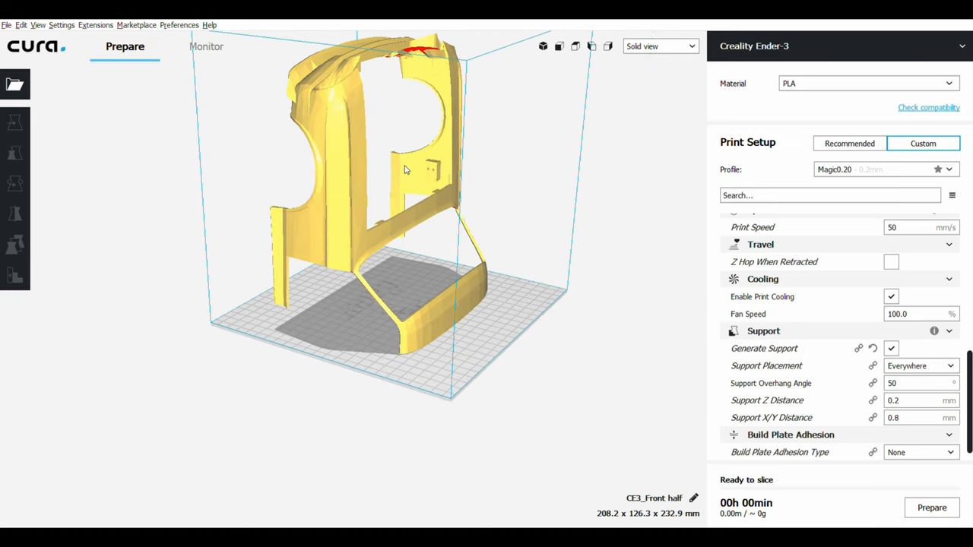
Step: Slice the whole front half, estimating about 1 day 9 hours and 329 g
drag(403, 171, 394, 156)
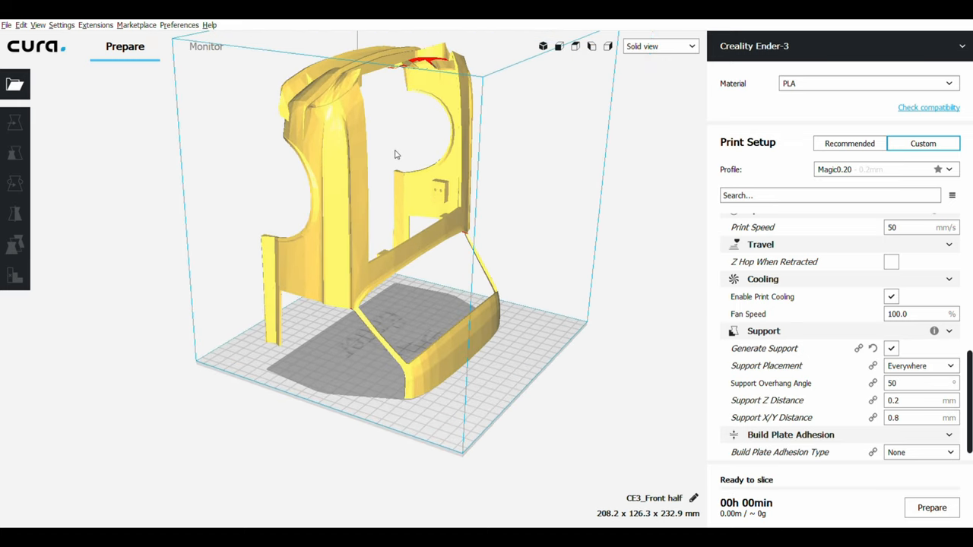
drag(395, 154, 350, 188)
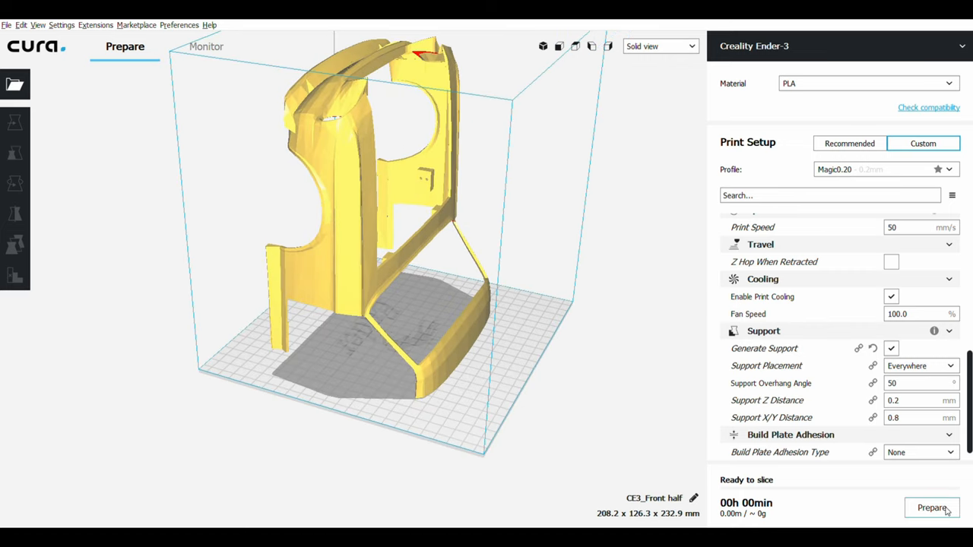
click(933, 508)
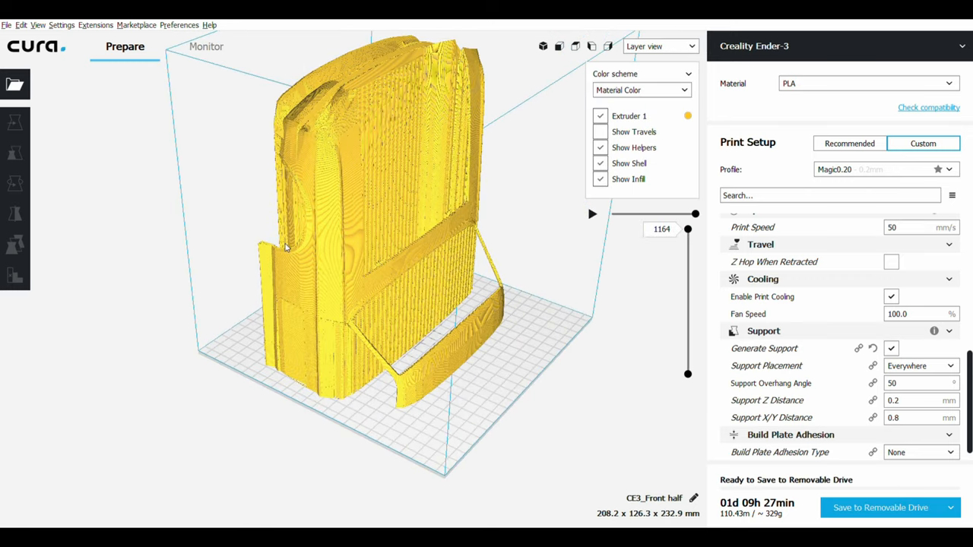
Step: Orbit around the sliced layers in Layer view, then return to Solid view
click(659, 46)
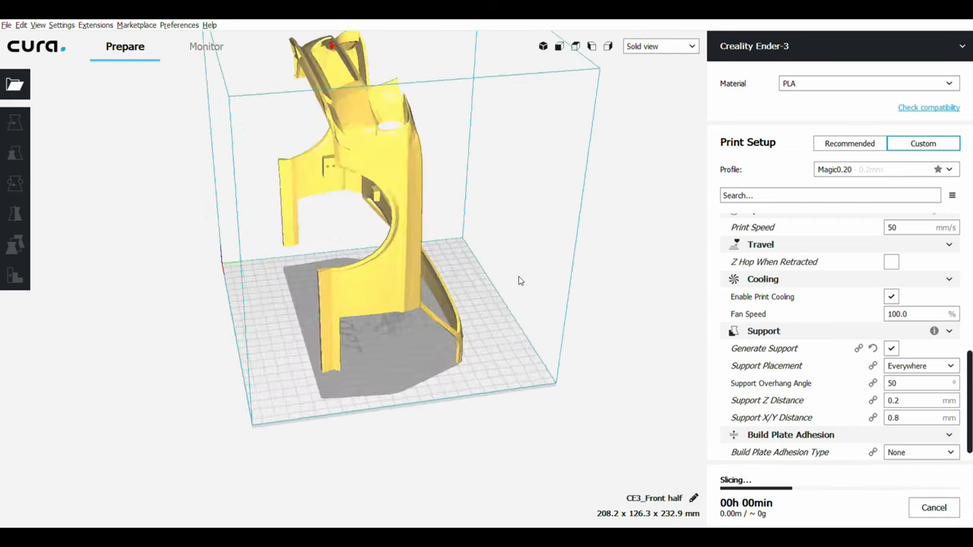
drag(521, 281, 433, 308)
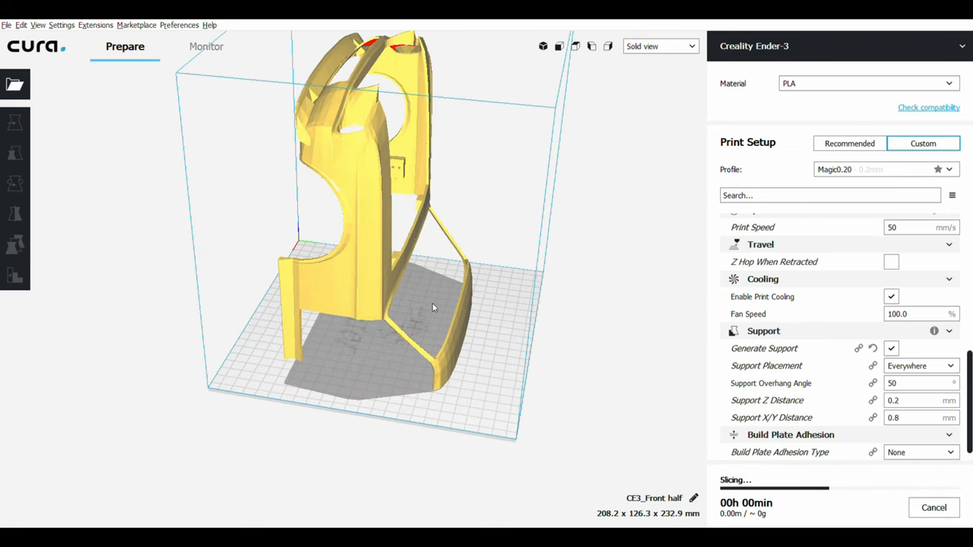
click(659, 46)
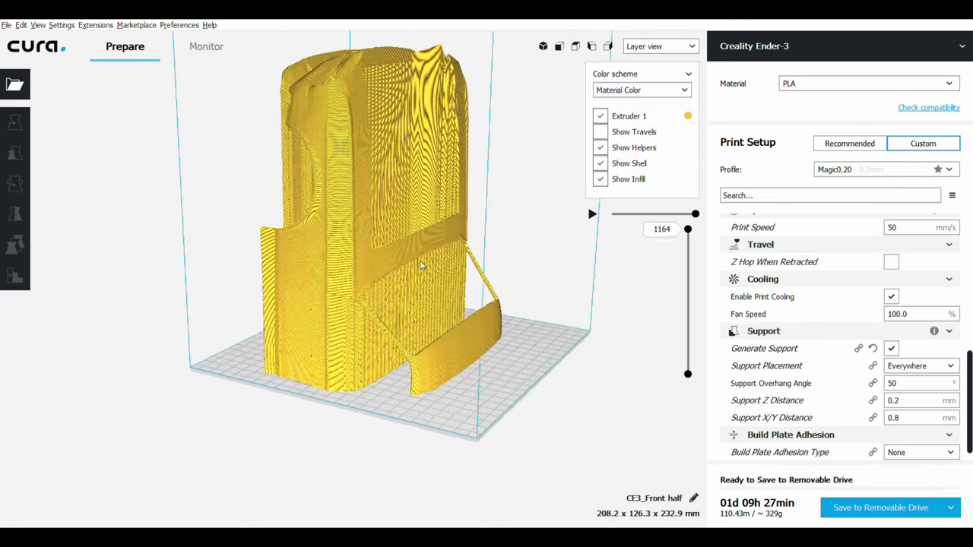
drag(418, 266, 327, 152)
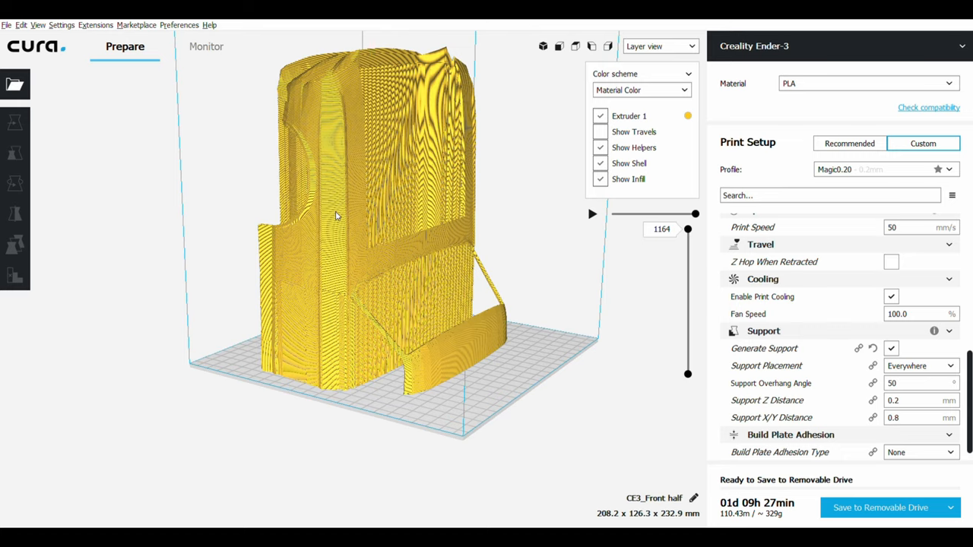
drag(334, 213, 426, 213)
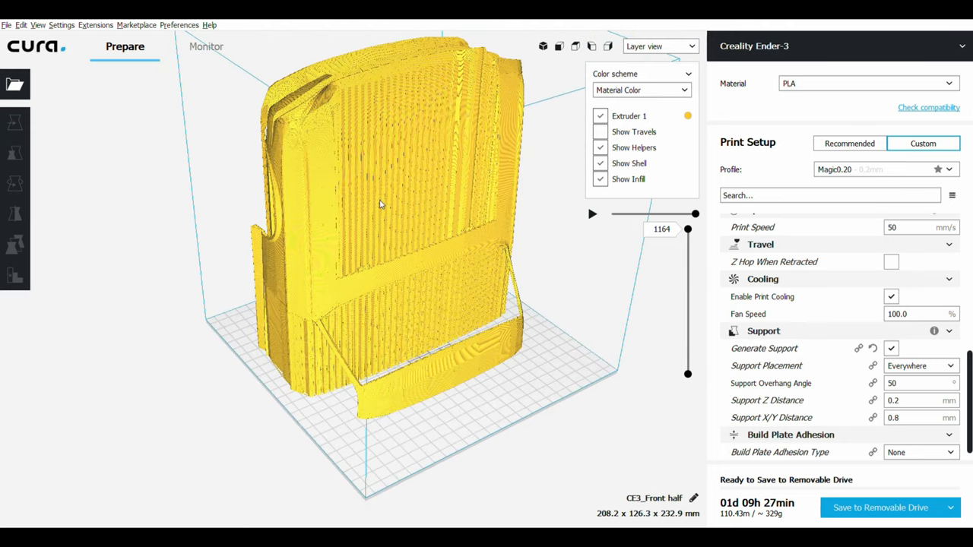
click(659, 46)
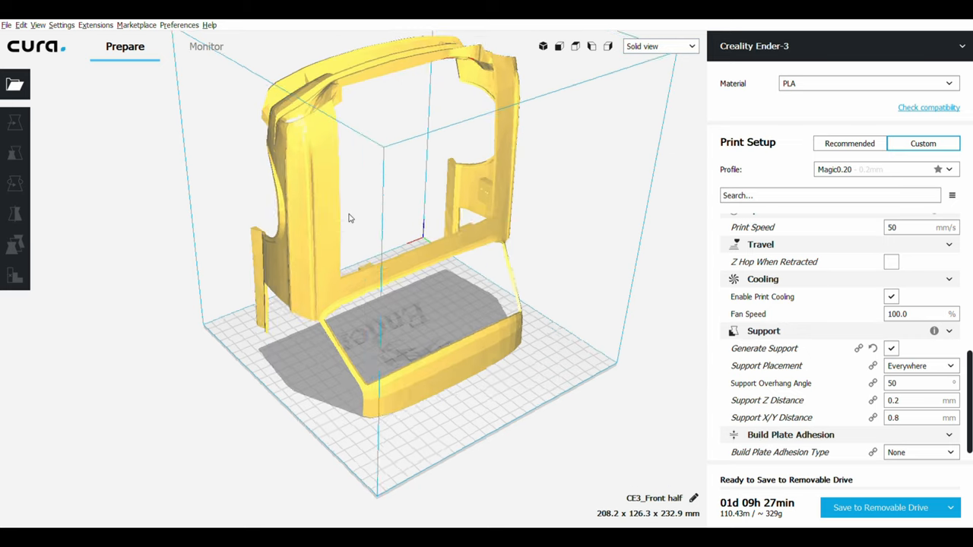
Step: Sink the front half to Z -193.6 mm and reslice to 6 h 28 min, 52 g
click(15, 121)
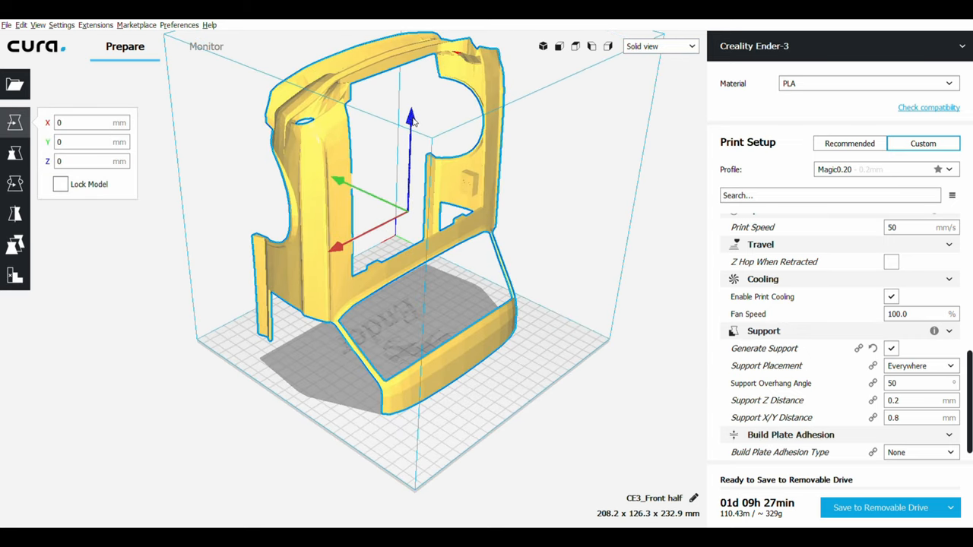
drag(411, 118, 403, 330)
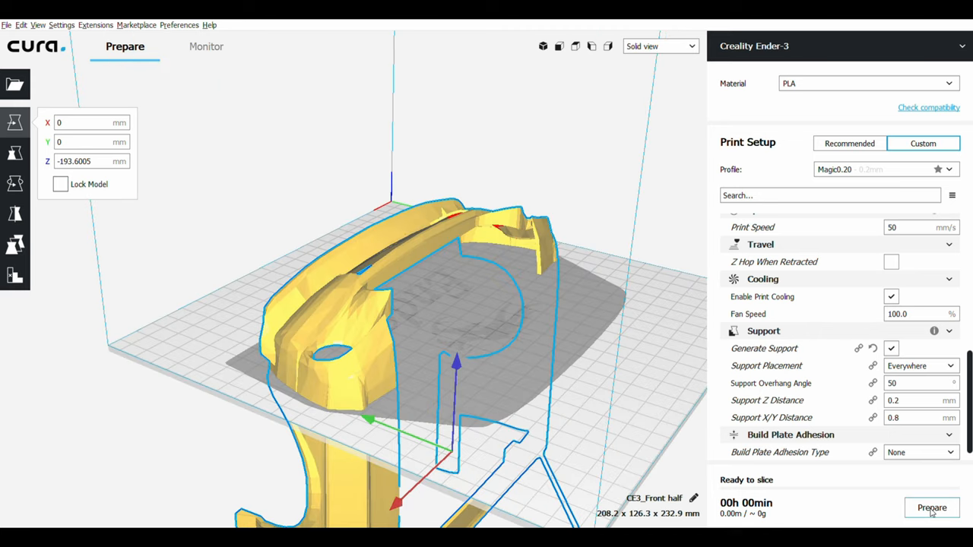
click(932, 508)
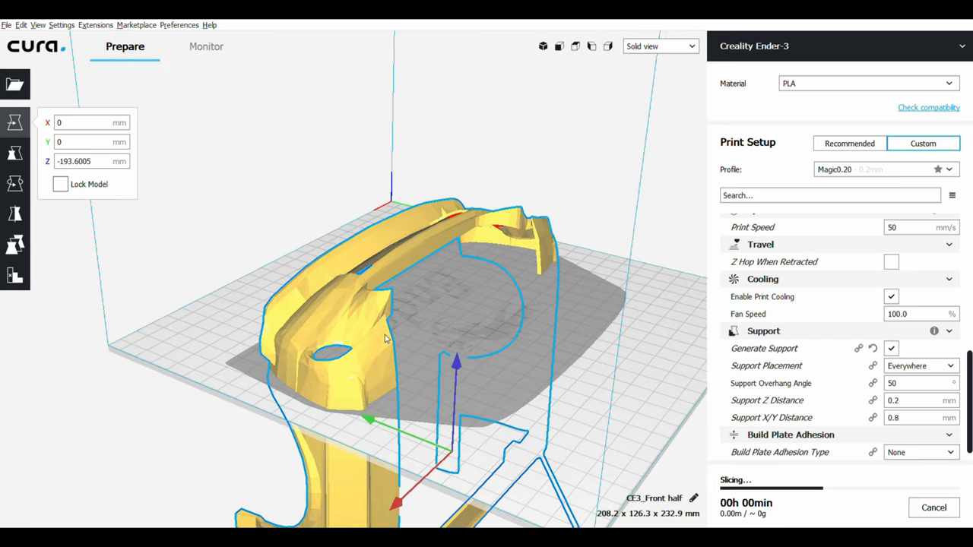
mouse_move(377, 337)
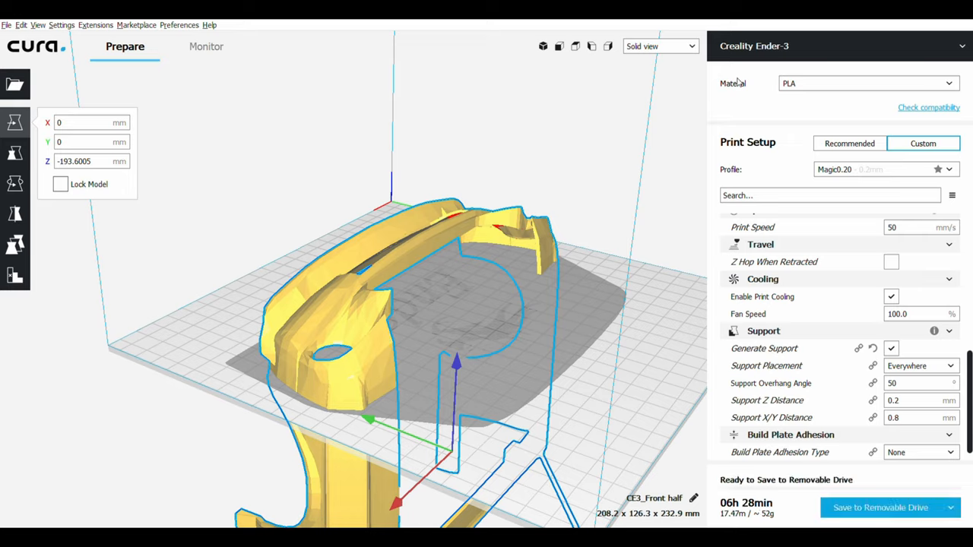
click(659, 46)
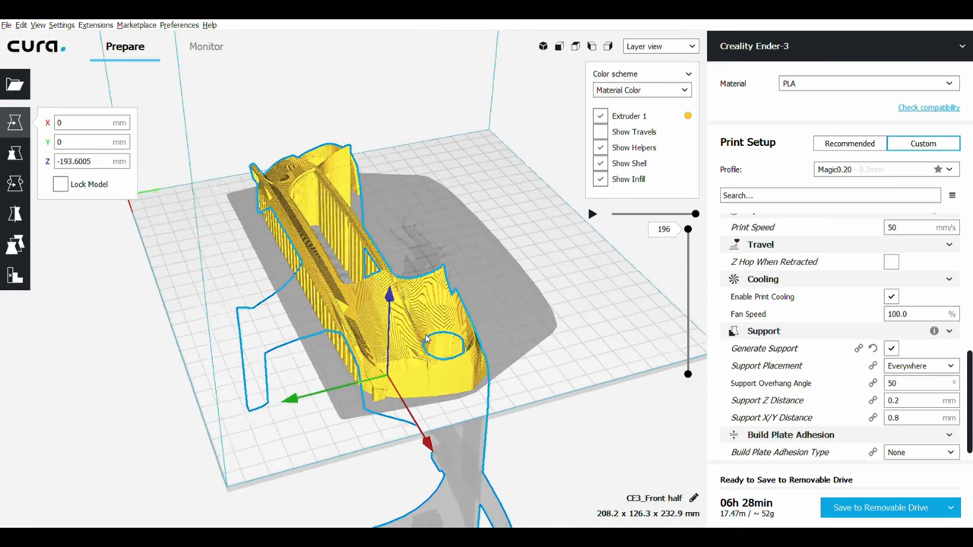
drag(426, 342, 365, 312)
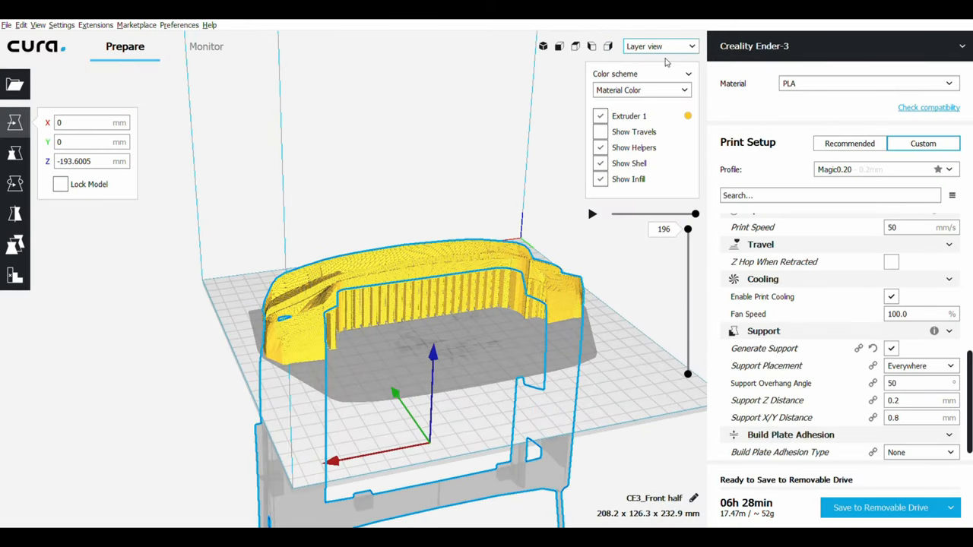
Step: Back in Solid view, switch through Rotate and Move tools and toggle uniform scaling twice
click(658, 45)
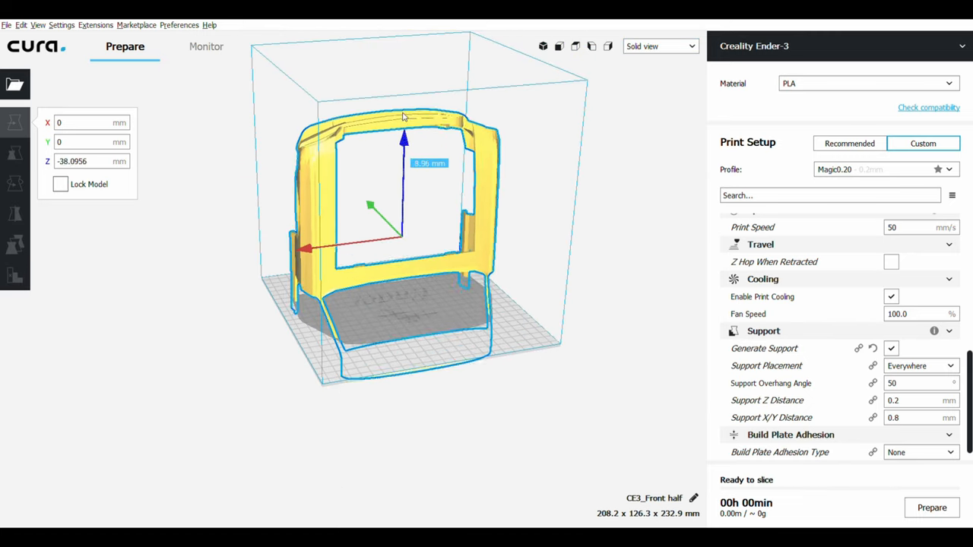
click(14, 183)
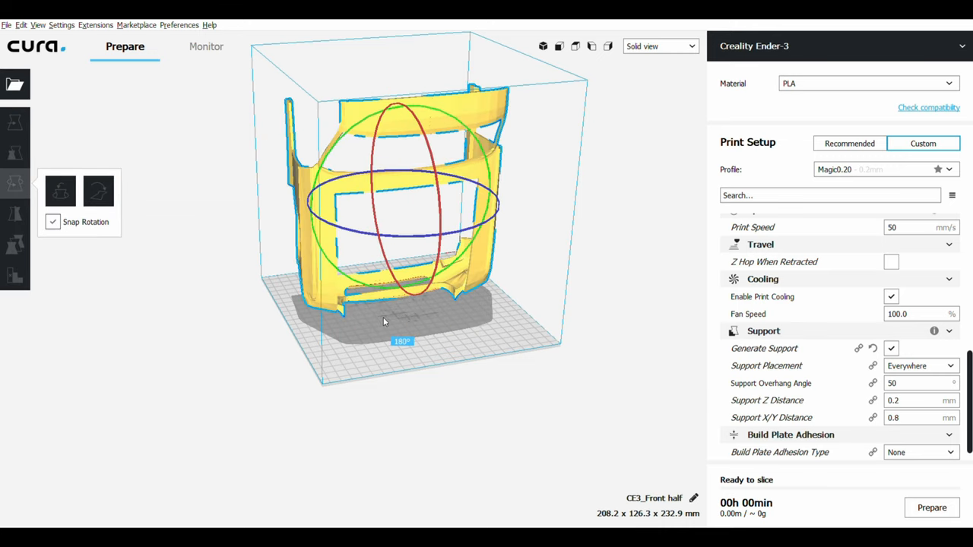
mouse_move(15, 122)
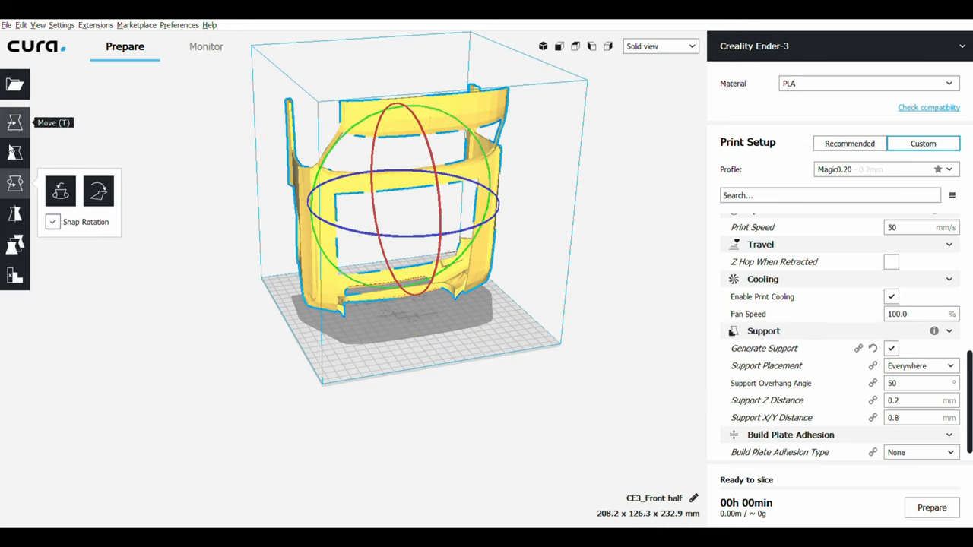
click(15, 153)
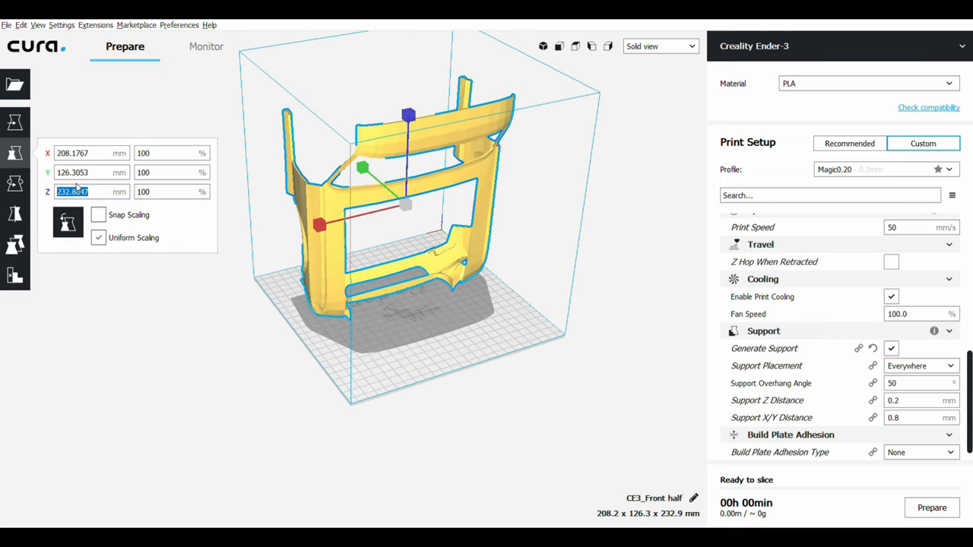
click(98, 237)
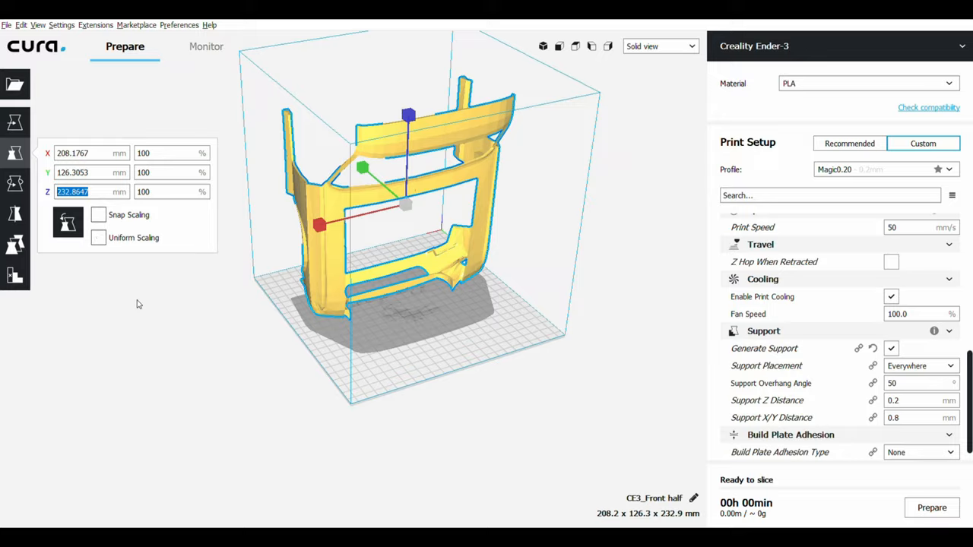
click(98, 237)
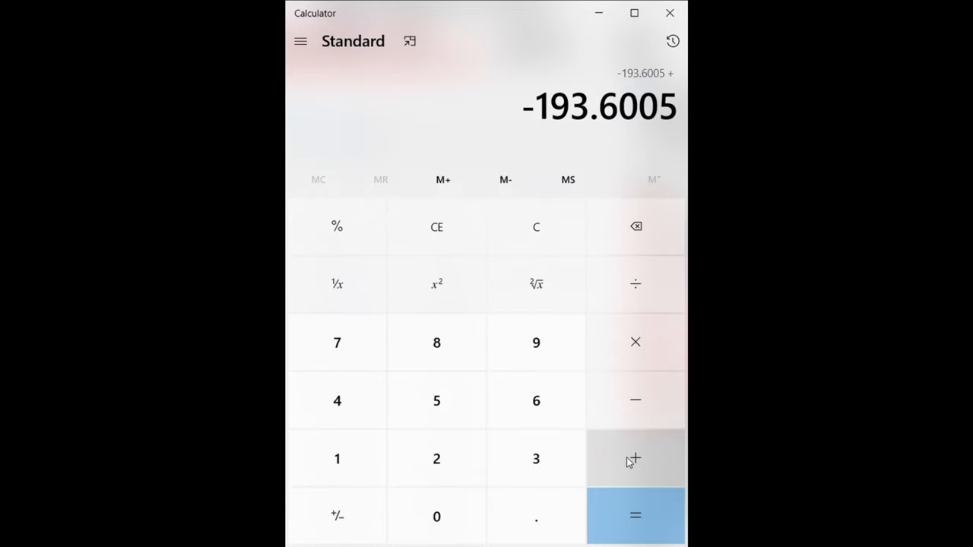
Step: Compute -193.6005 + 232.8647 in Calculator and return to Cura
click(636, 517)
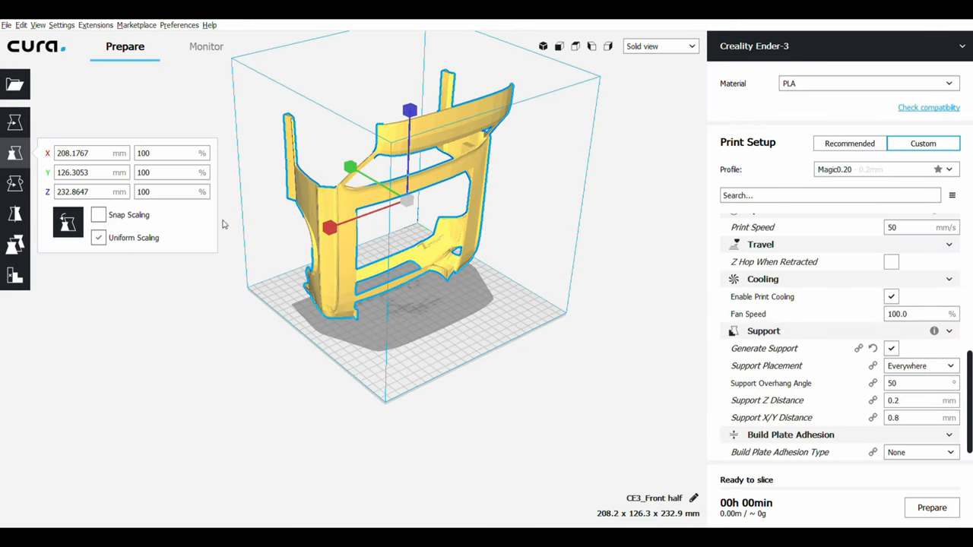
Step: Lower the front half to Z -39.2642 mm, slice, and inspect layers (16 h 05 min)
click(15, 123)
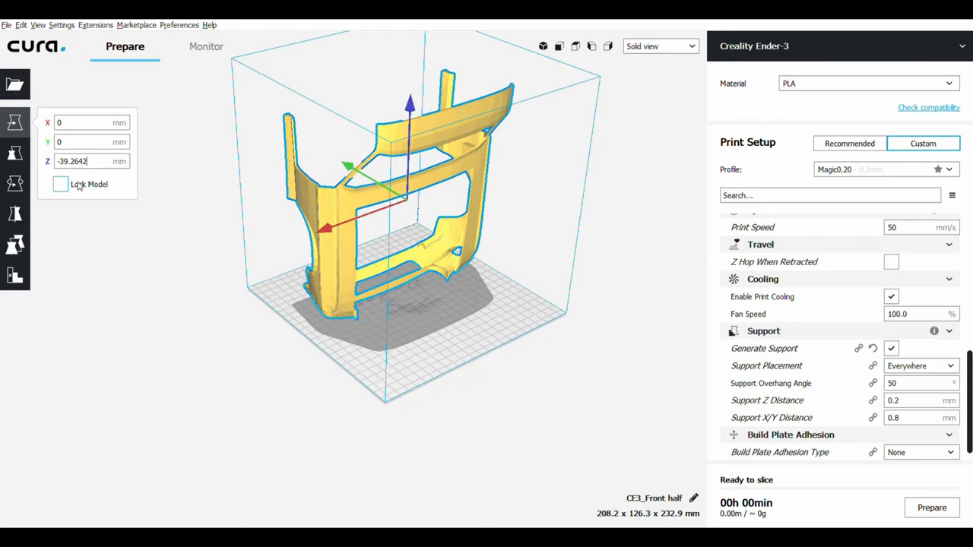
mouse_move(416, 343)
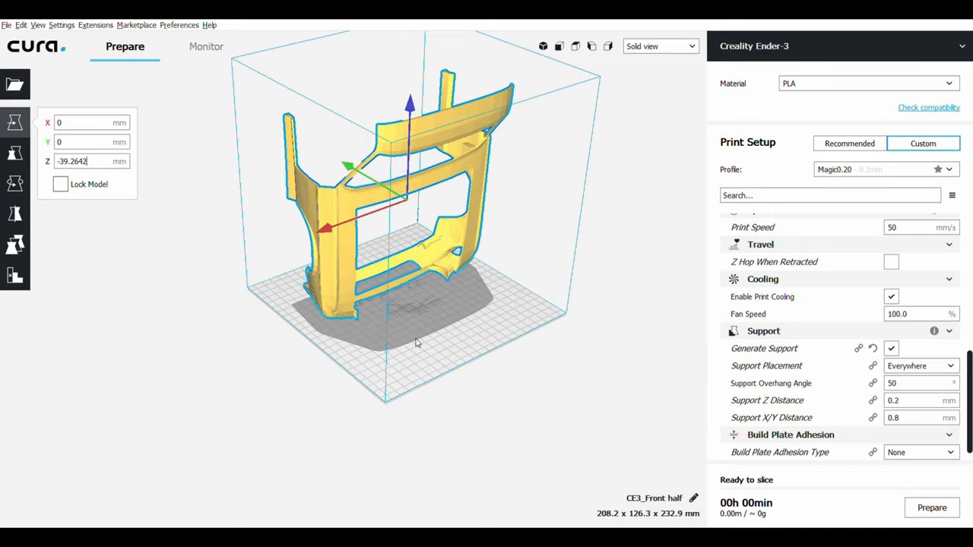
drag(416, 342, 494, 341)
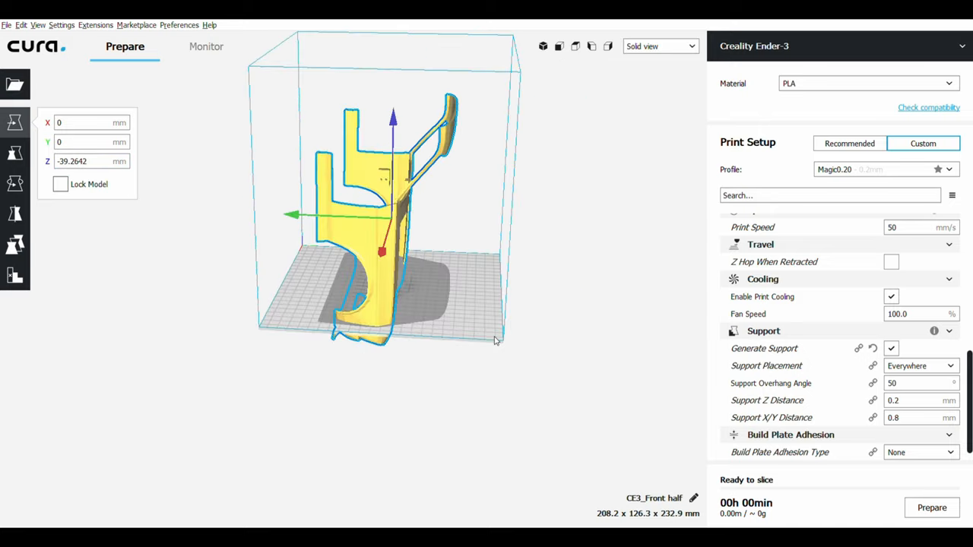
drag(494, 340, 368, 337)
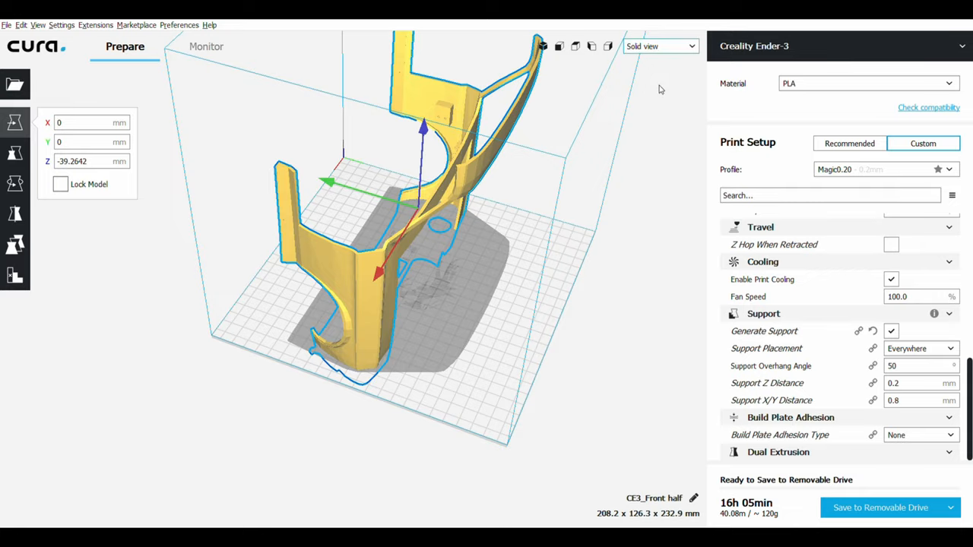
click(659, 46)
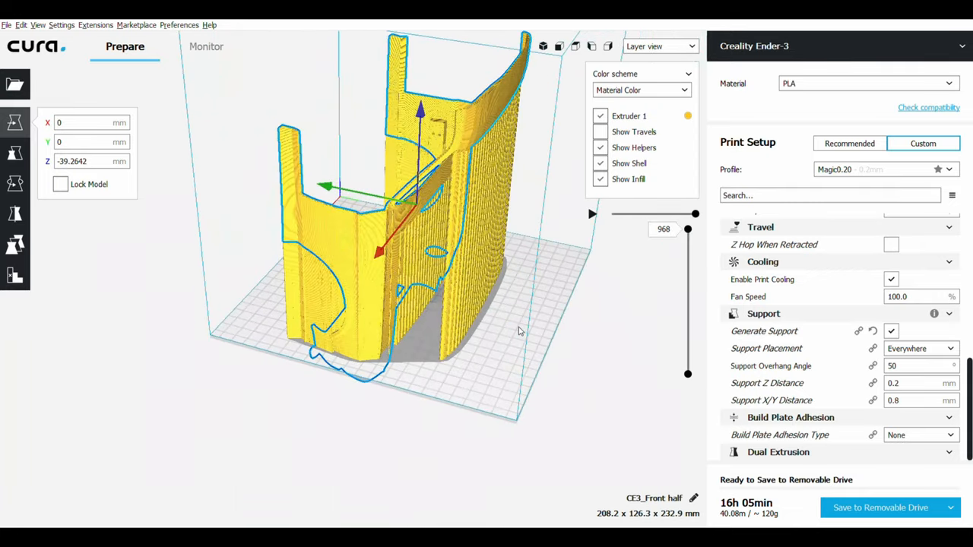
drag(521, 330, 319, 223)
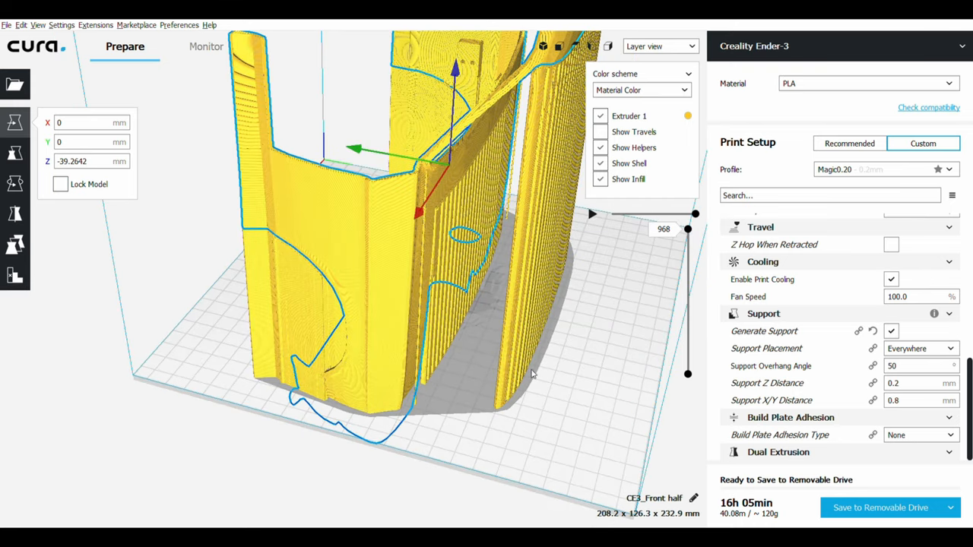
drag(532, 373, 466, 380)
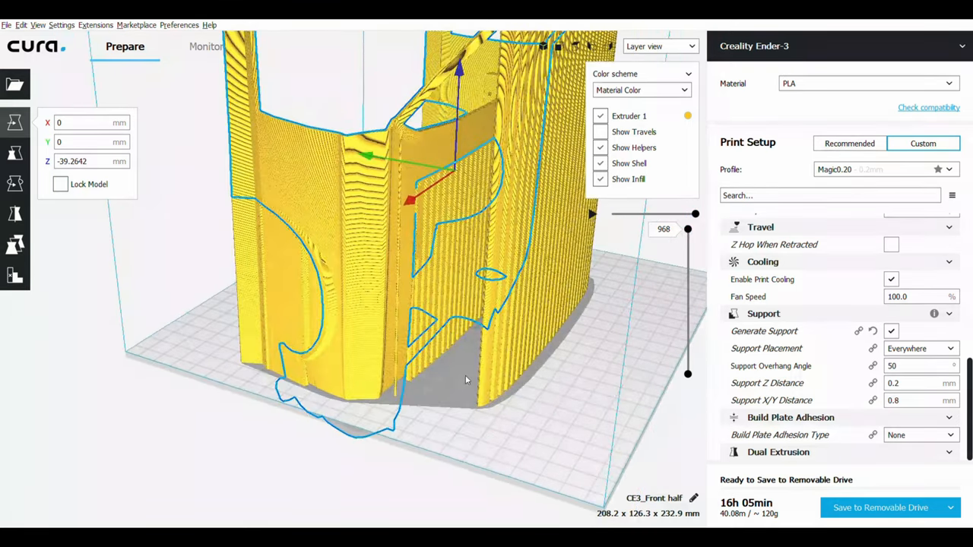
drag(466, 379, 492, 322)
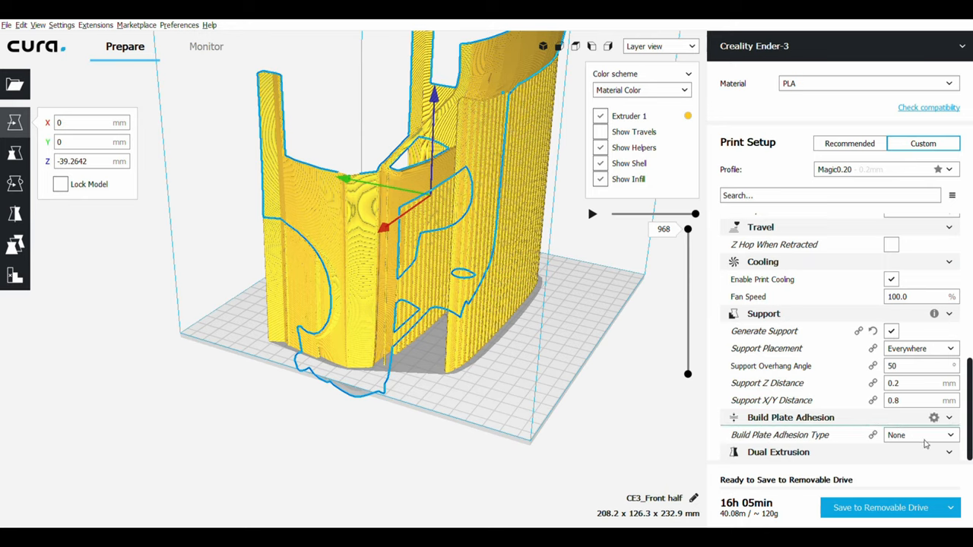
Step: Switch adhesion to Brim, reslice to 16 h 25 min, 122 g, and inspect the brim
click(920, 435)
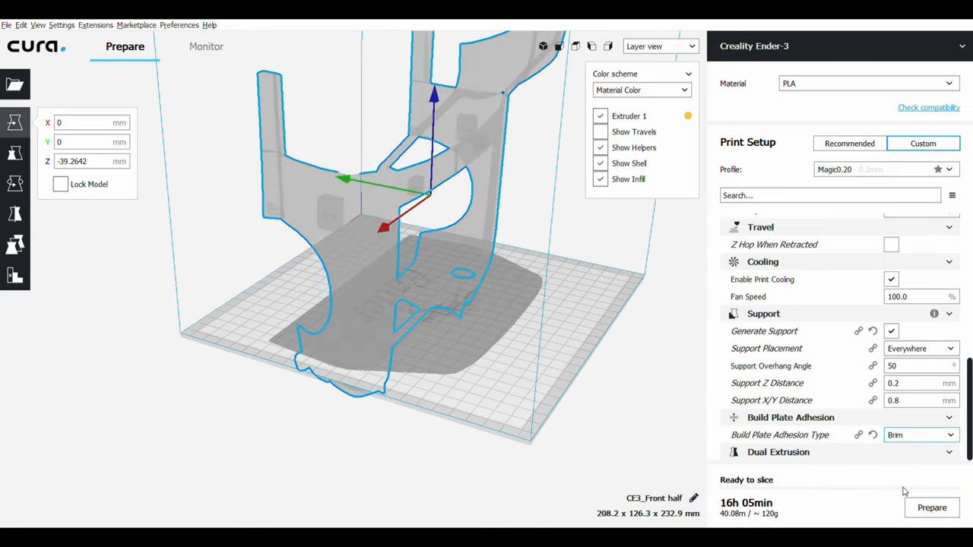
click(932, 508)
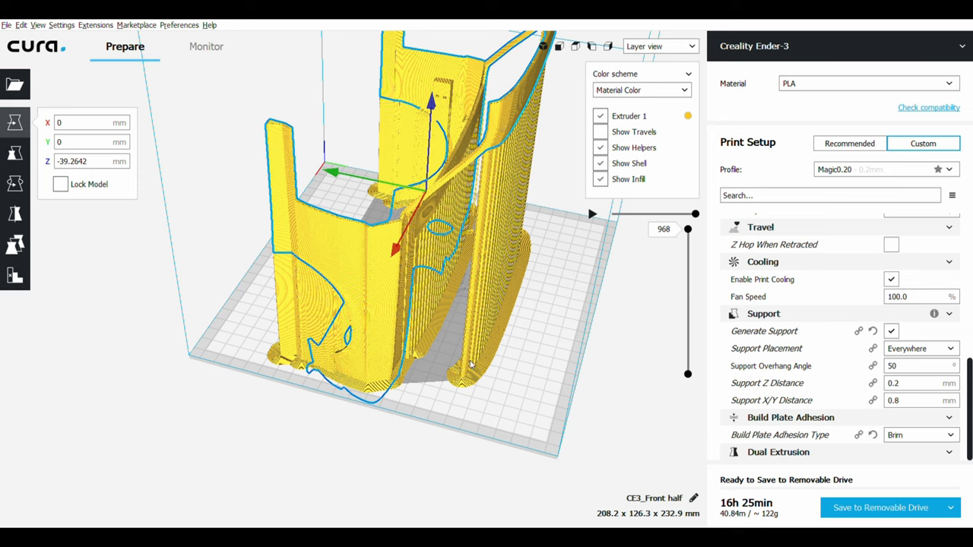
drag(470, 364, 459, 319)
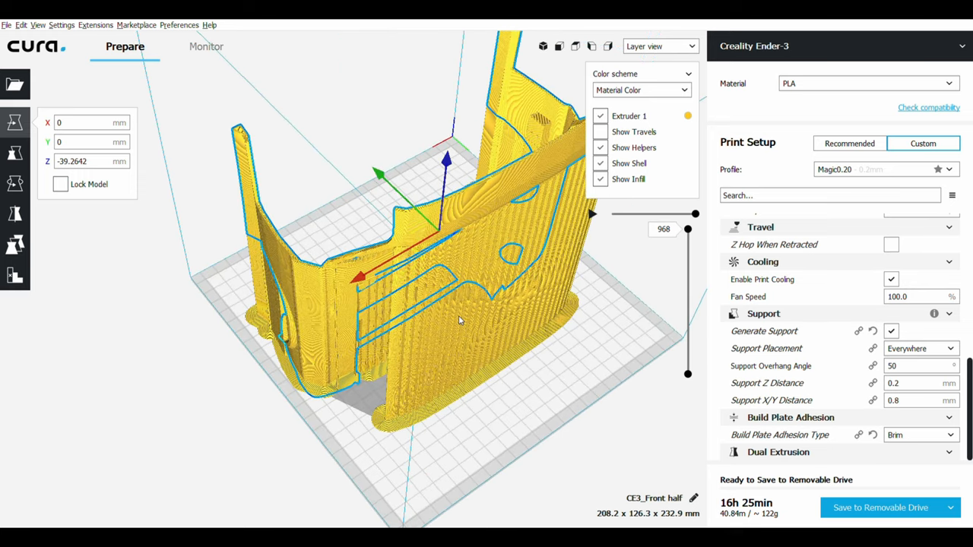
drag(457, 320, 513, 338)
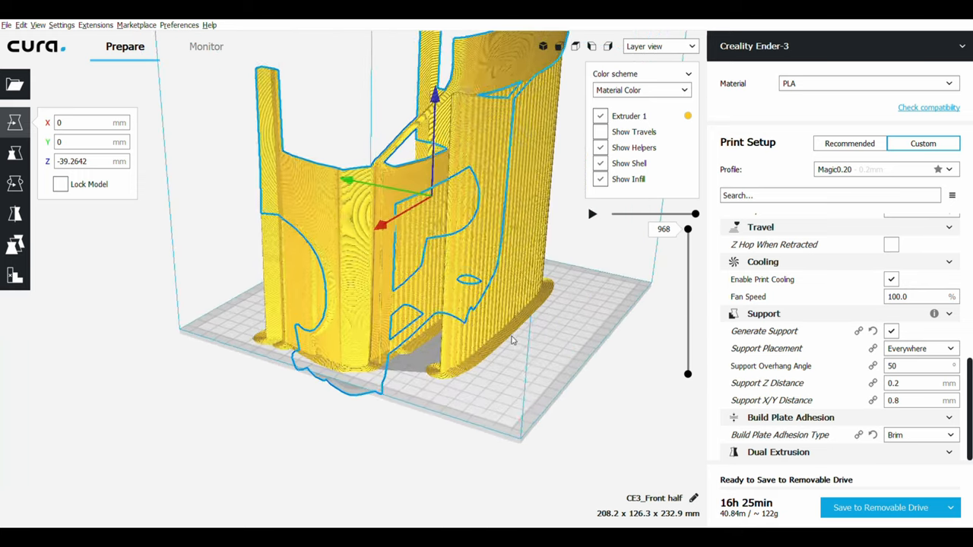
drag(513, 340, 520, 281)
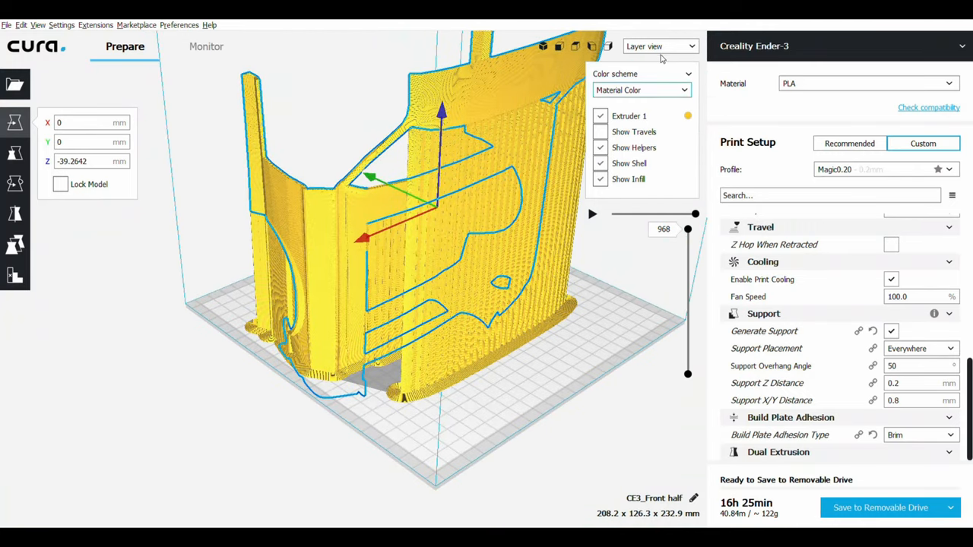
click(660, 46)
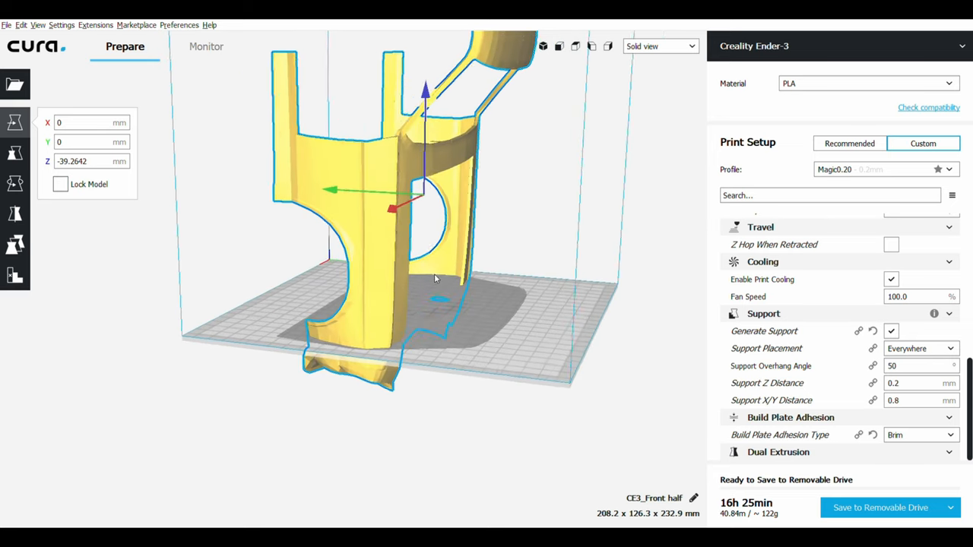
drag(434, 277, 354, 280)
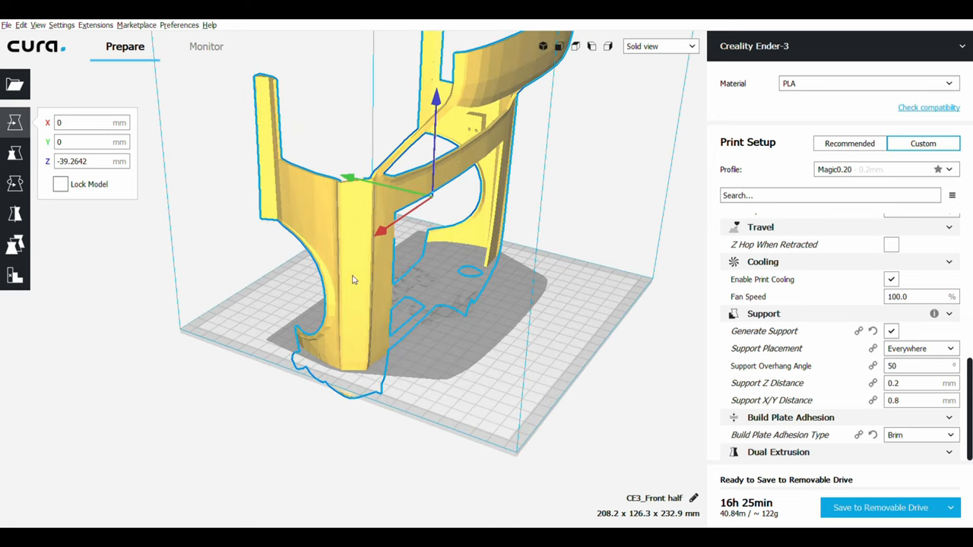
mouse_move(468, 348)
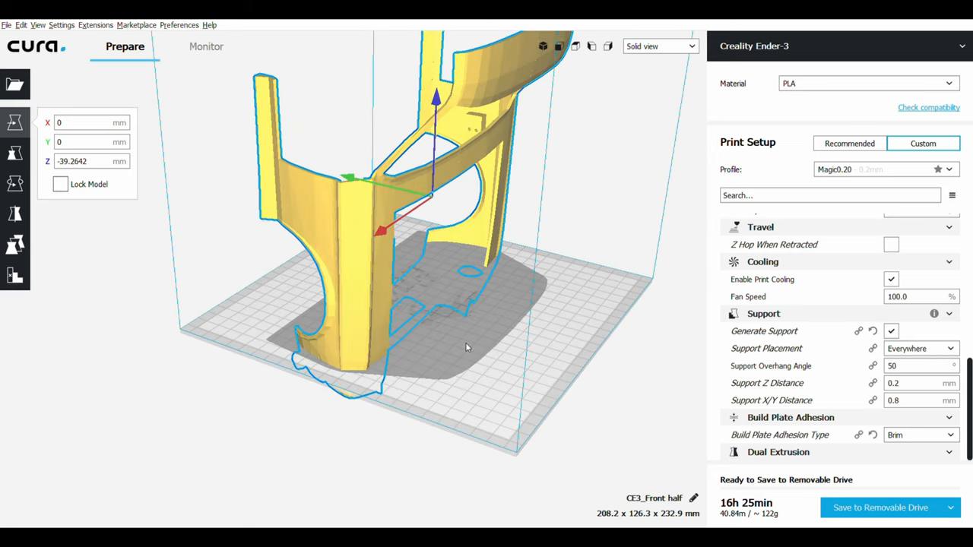